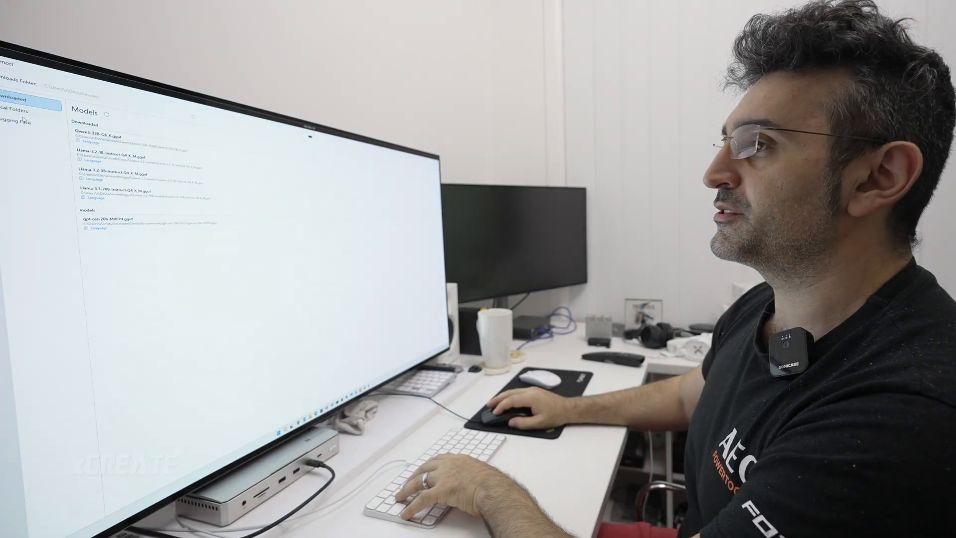
- Open the Hugging Face model browser and search for qwen3
{"action": "left_click", "coordinate": [16, 120]}
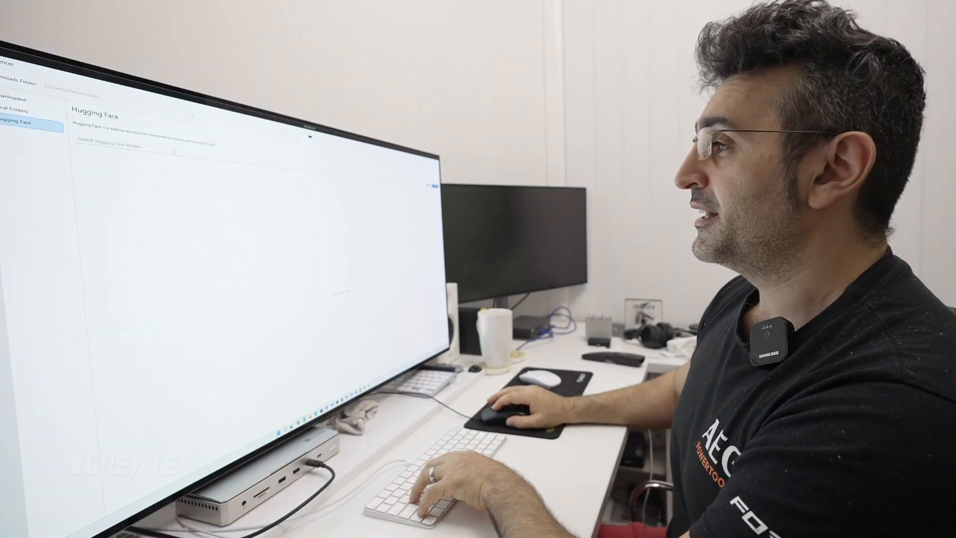
{"action": "type", "text": "qwen3"}
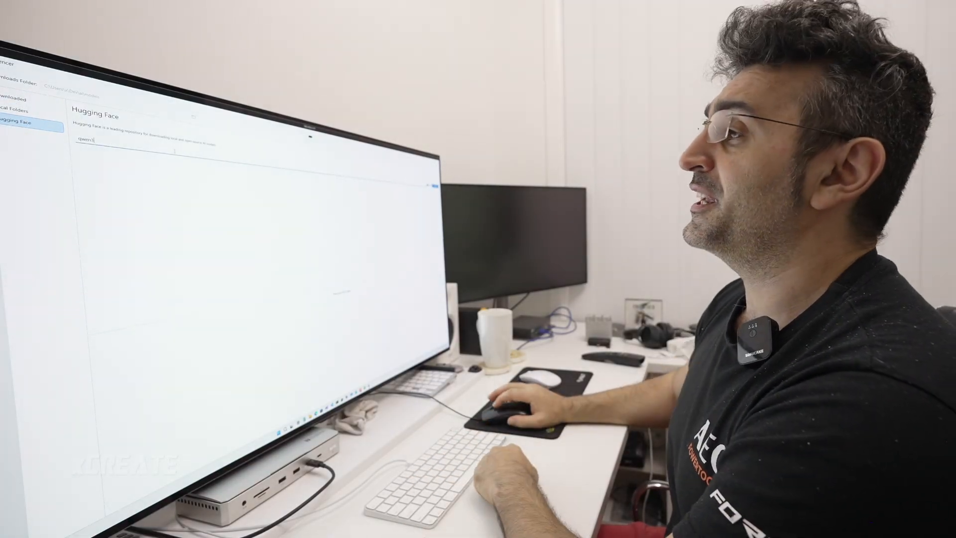